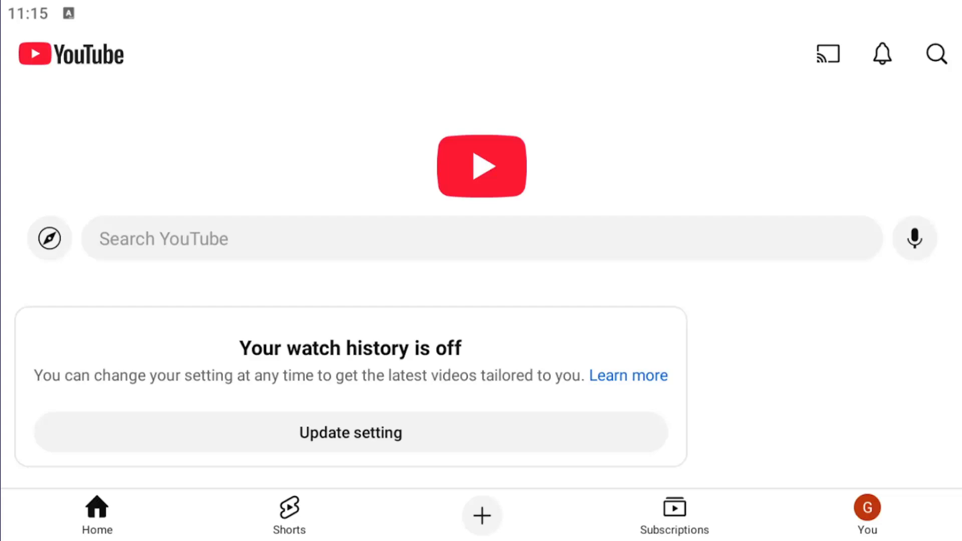
mouse_move(512, 169)
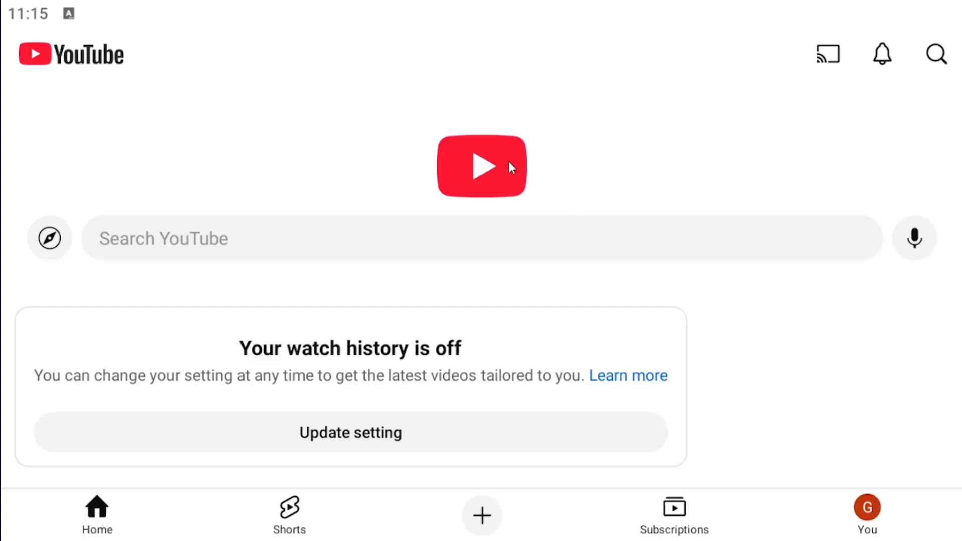
mouse_move(866, 514)
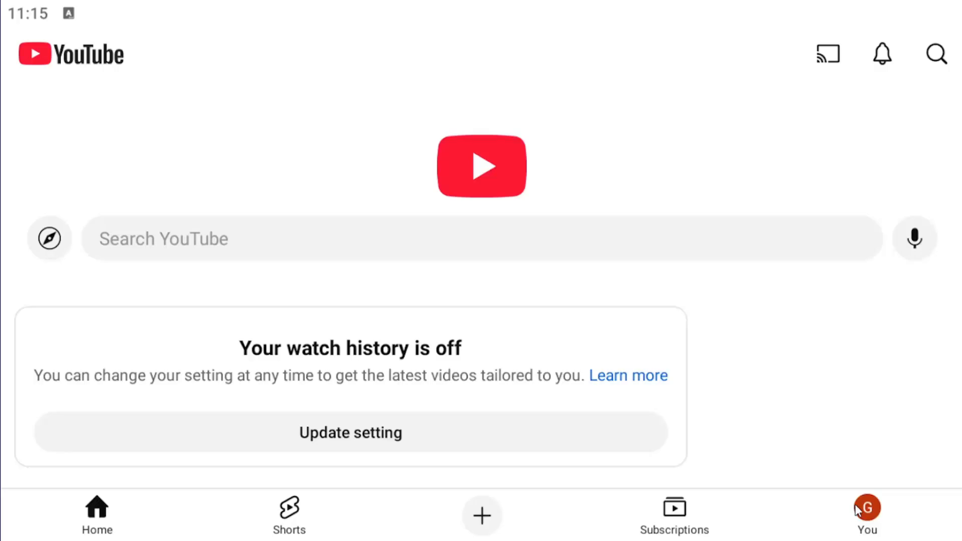
Reach YouTube's Settings screen via the You tab's gear icon
left_click(866, 514)
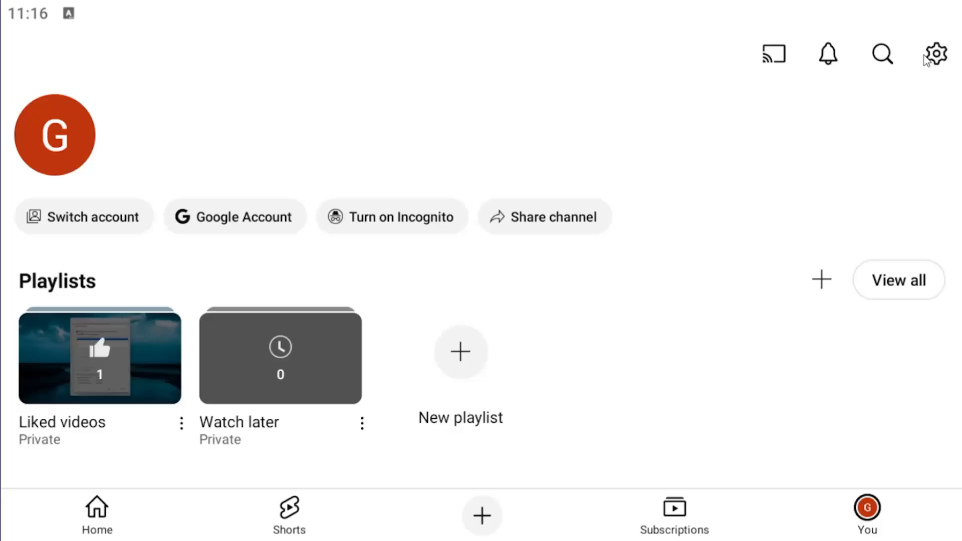
left_click(934, 54)
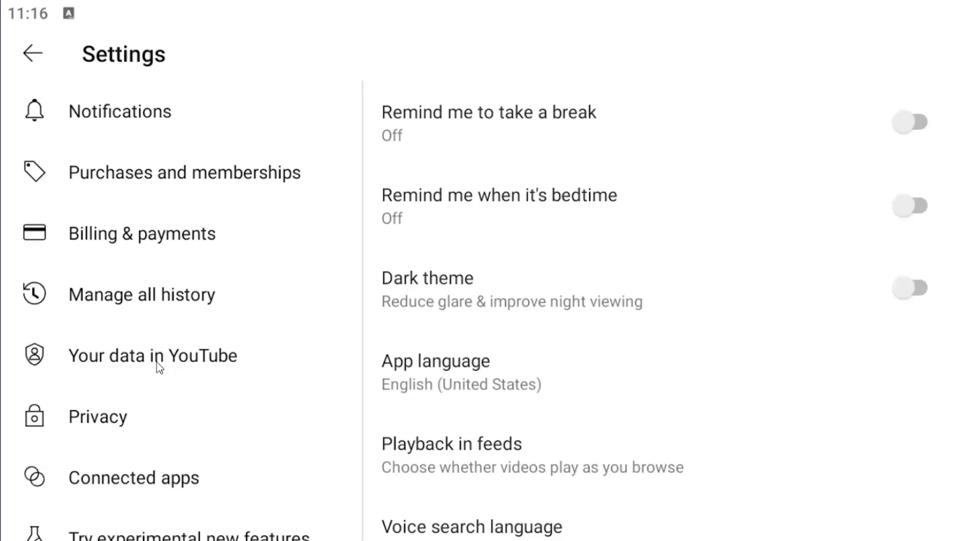
Go into 'Your data in YouTube' and scroll down to the Personalized ads section
left_click(152, 354)
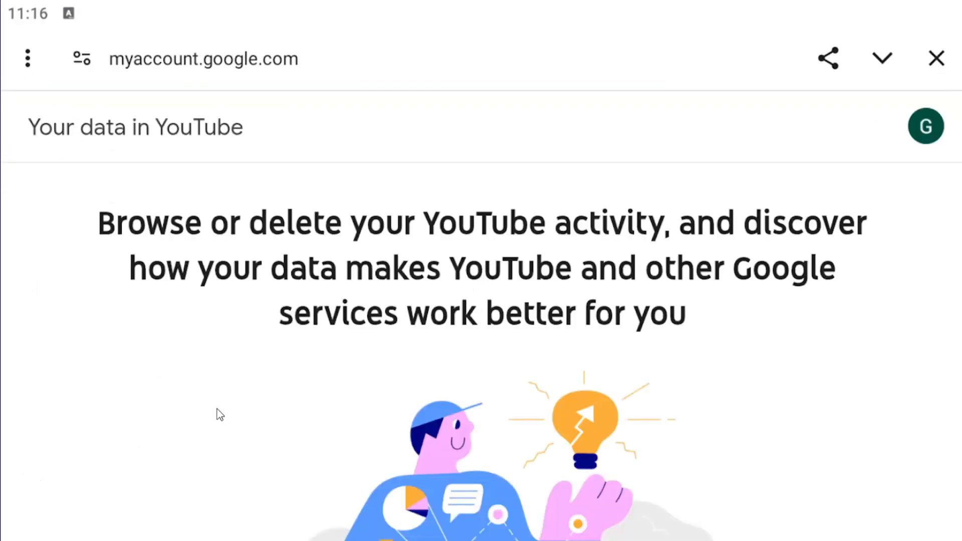
scroll("down", 3)
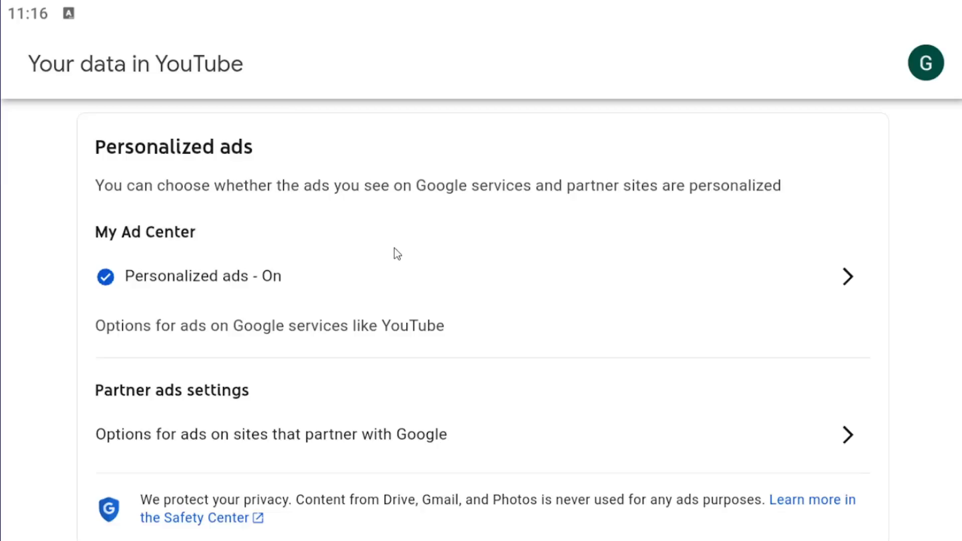
mouse_move(193, 151)
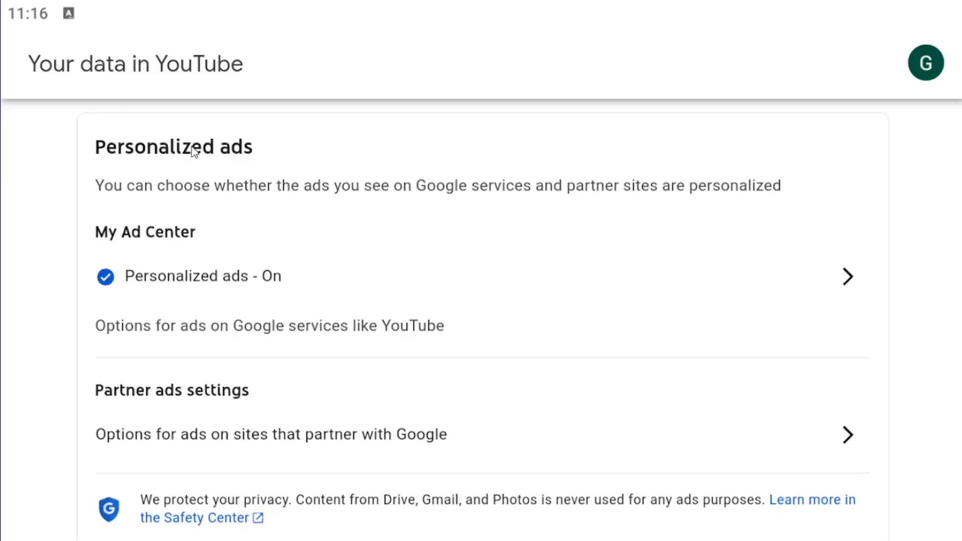
mouse_move(222, 200)
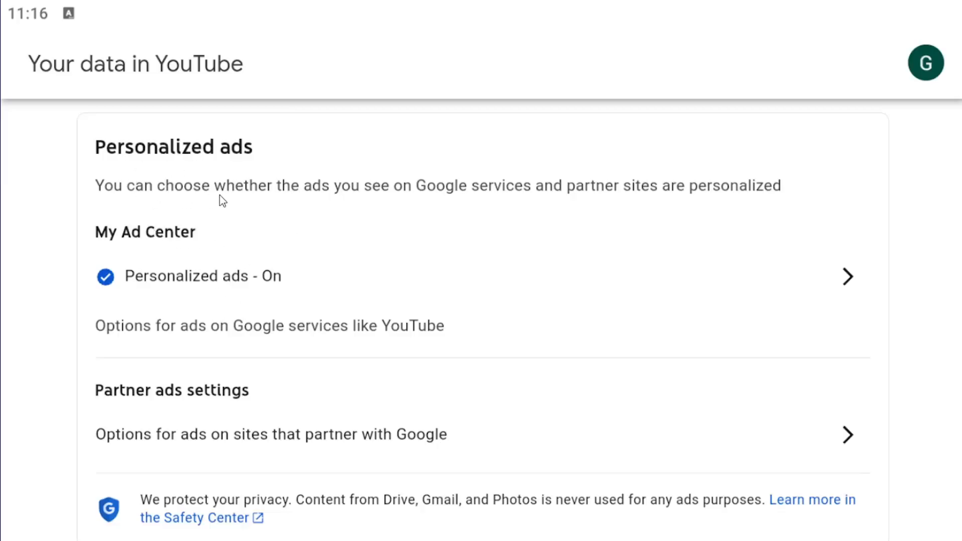
mouse_move(293, 206)
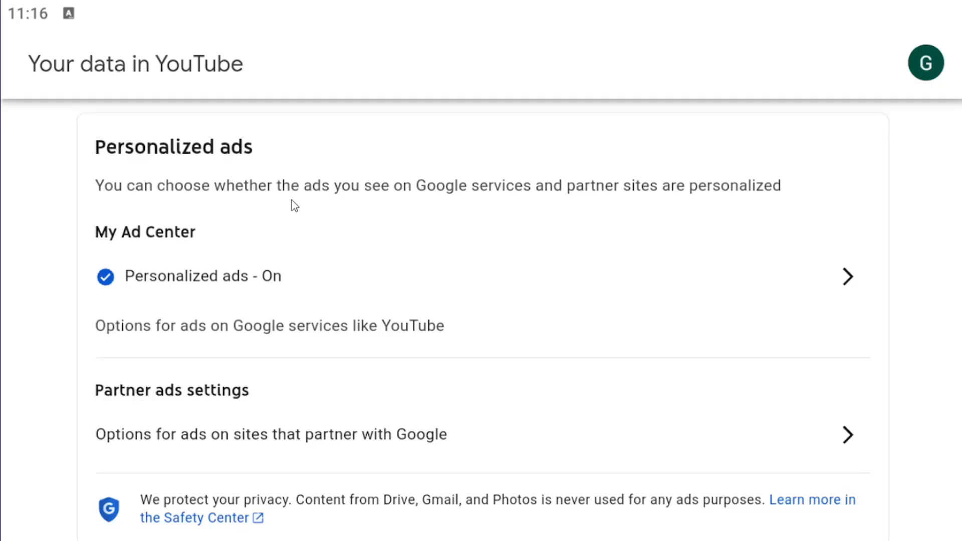
mouse_move(158, 288)
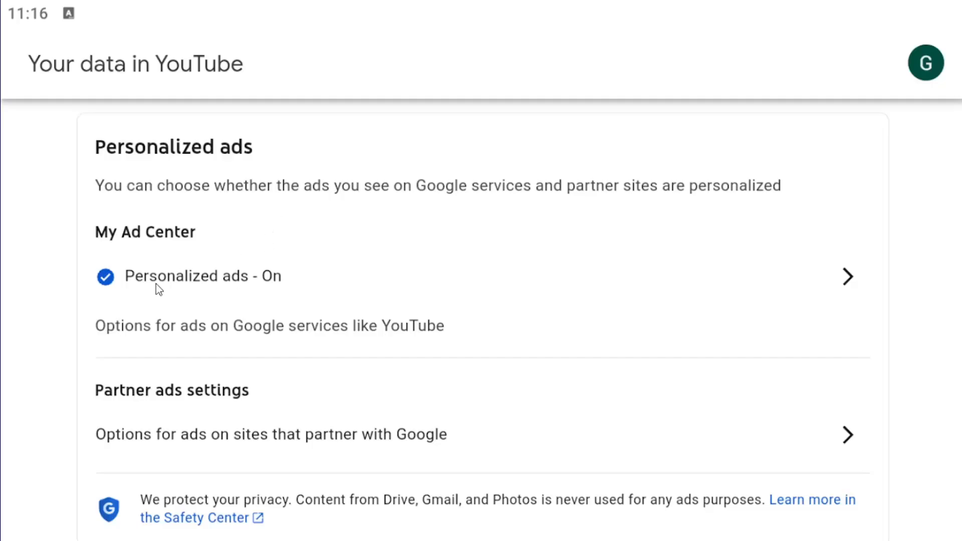
mouse_move(322, 277)
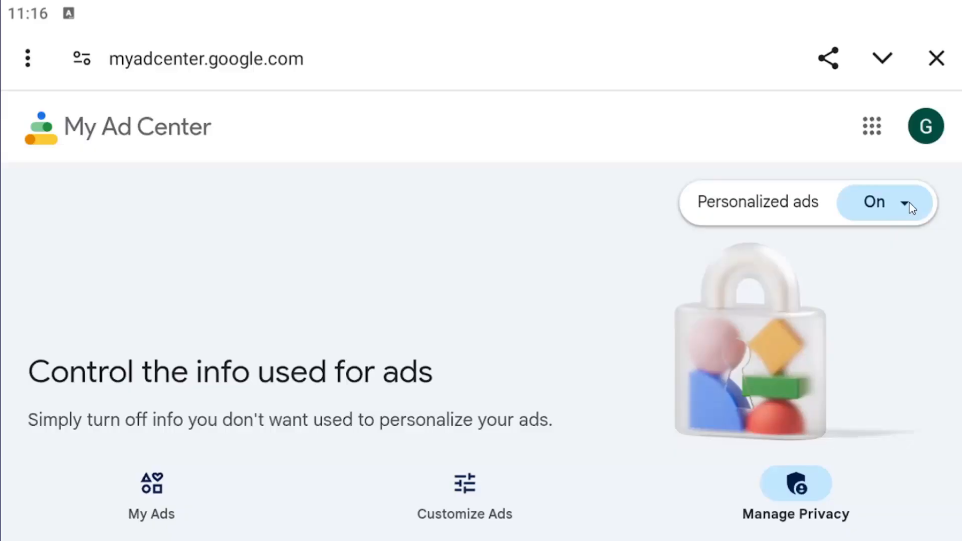
left_click(873, 202)
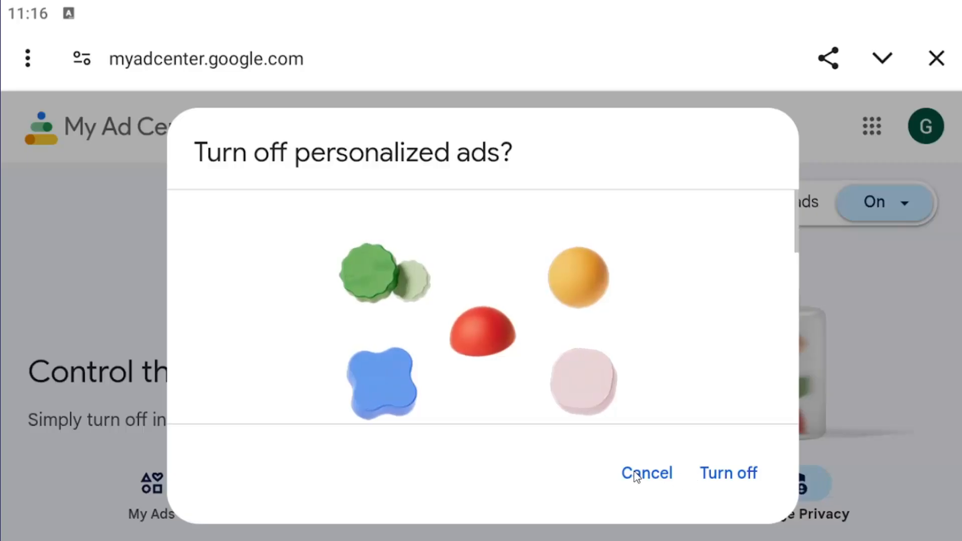
left_click(646, 473)
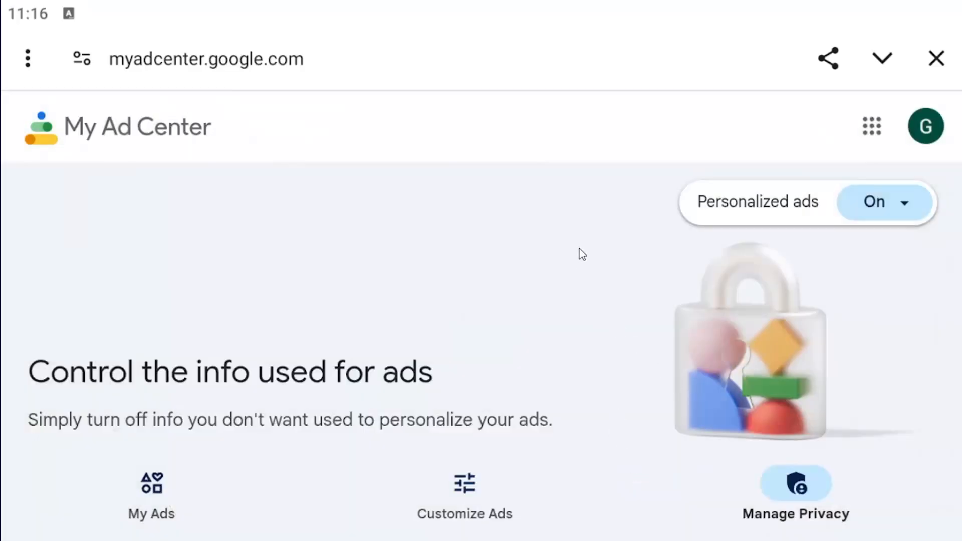